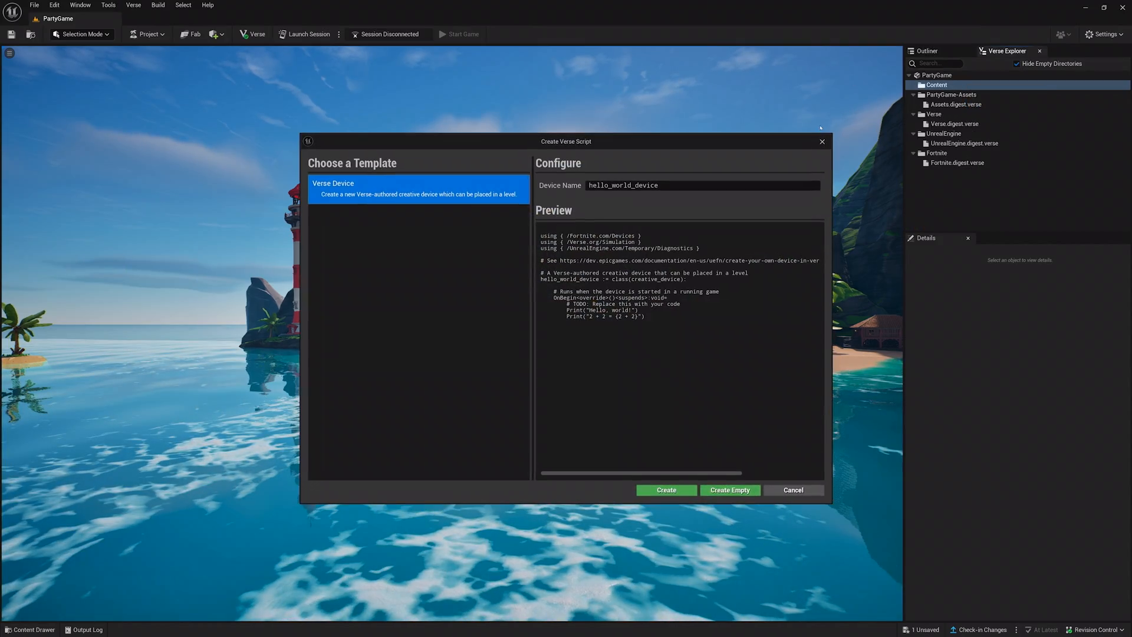
Step: Name the new Verse Device script 'tiltnboom' and create it
{"action": "type", "text": "tiltnboom"}
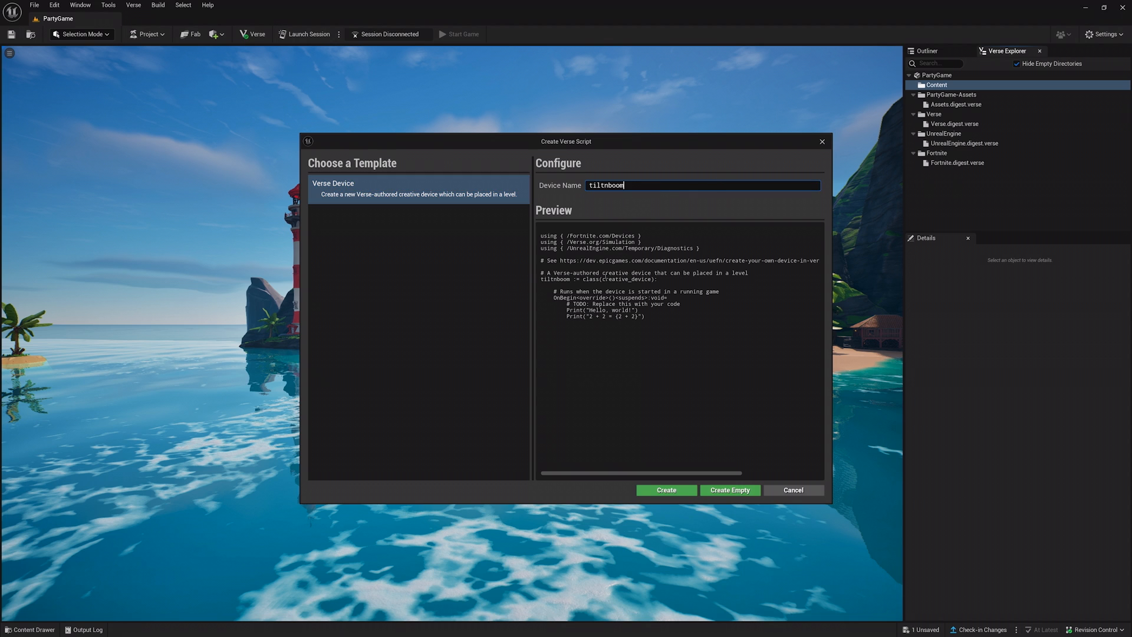
{"action": "left_click", "coordinate": [665, 490]}
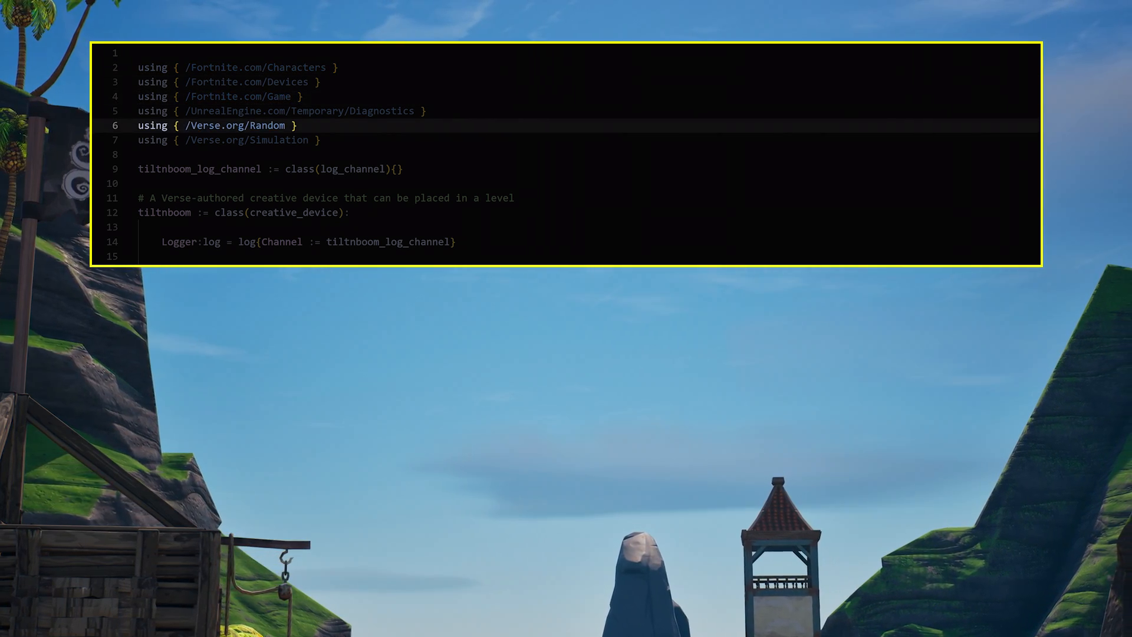
Step: Scroll through tiltnboom's editable trigger, timer, sequence, spawner and score manager fields
{"action": "scroll", "scroll_direction": "down", "scroll_amount": 3}
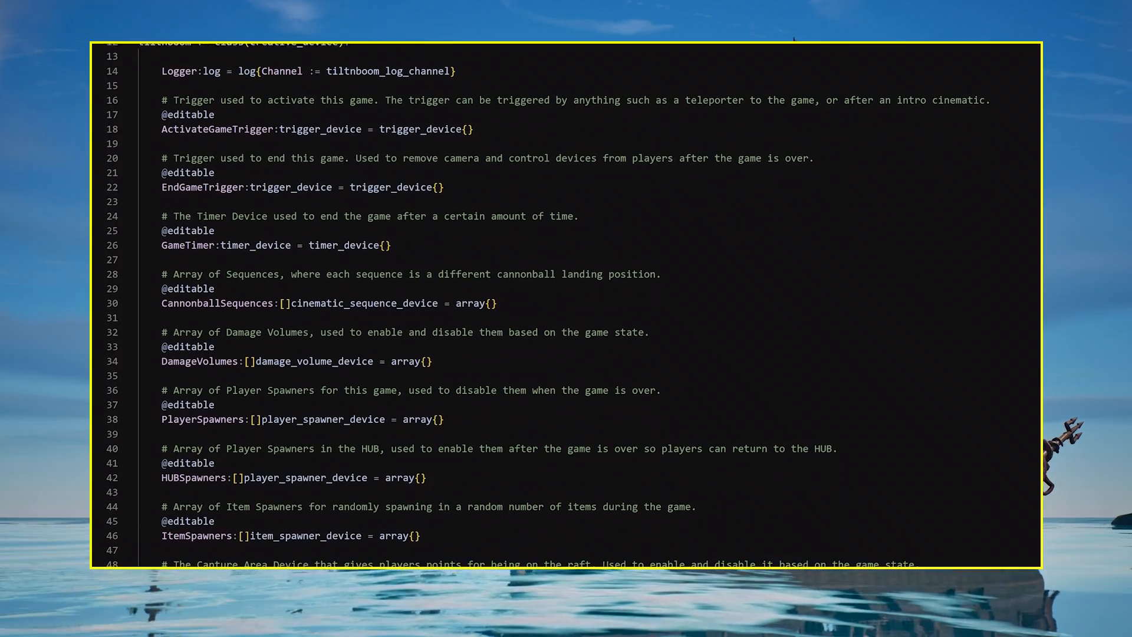
{"action": "scroll", "scroll_direction": "down", "scroll_amount": 3}
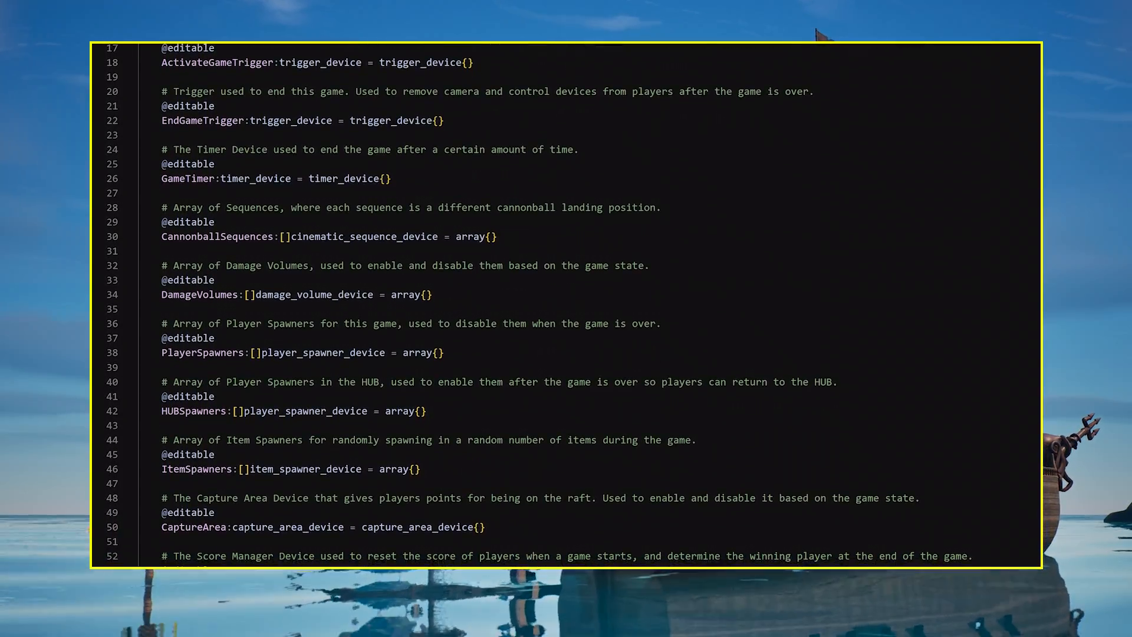
{"action": "scroll", "scroll_direction": "down", "scroll_amount": 3}
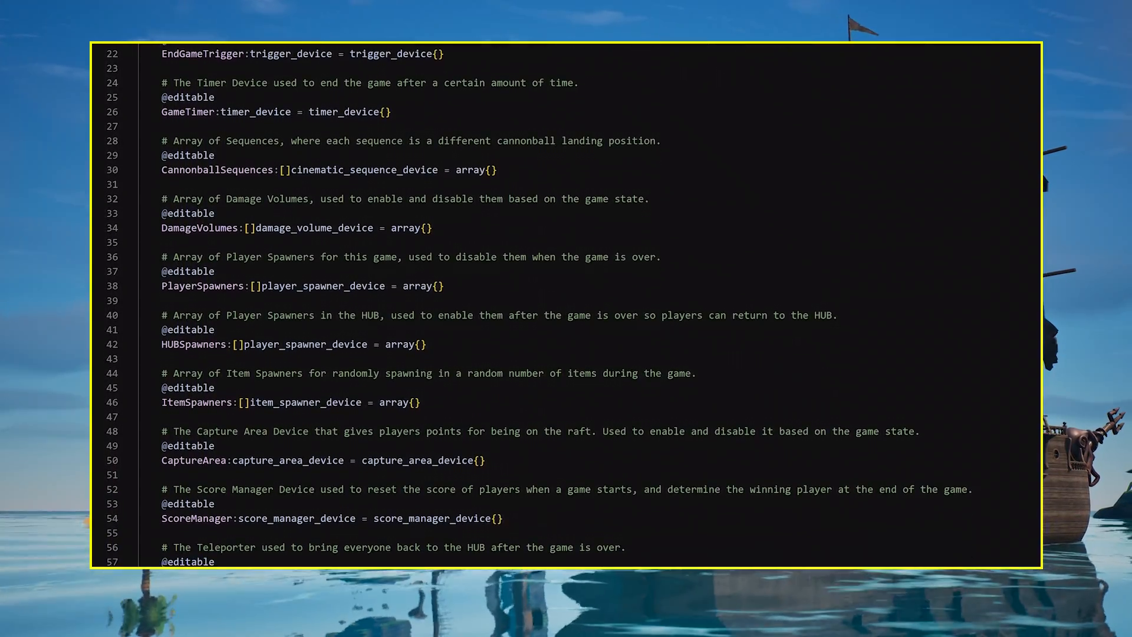
{"action": "scroll", "scroll_direction": "down", "scroll_amount": 3}
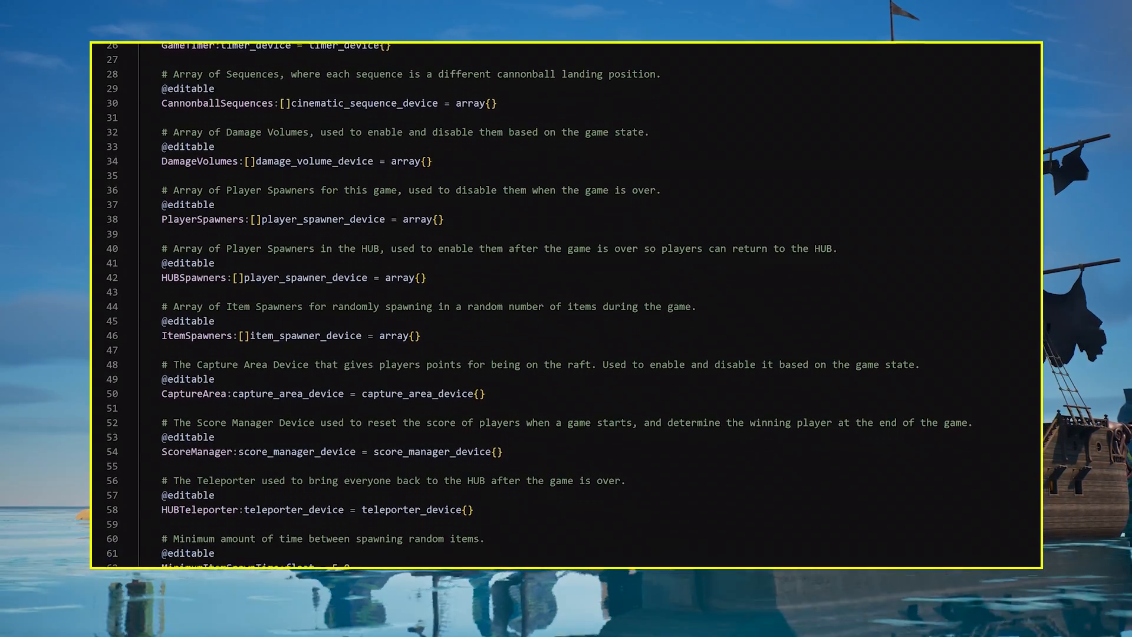
{"action": "scroll", "scroll_direction": "down", "scroll_amount": 3}
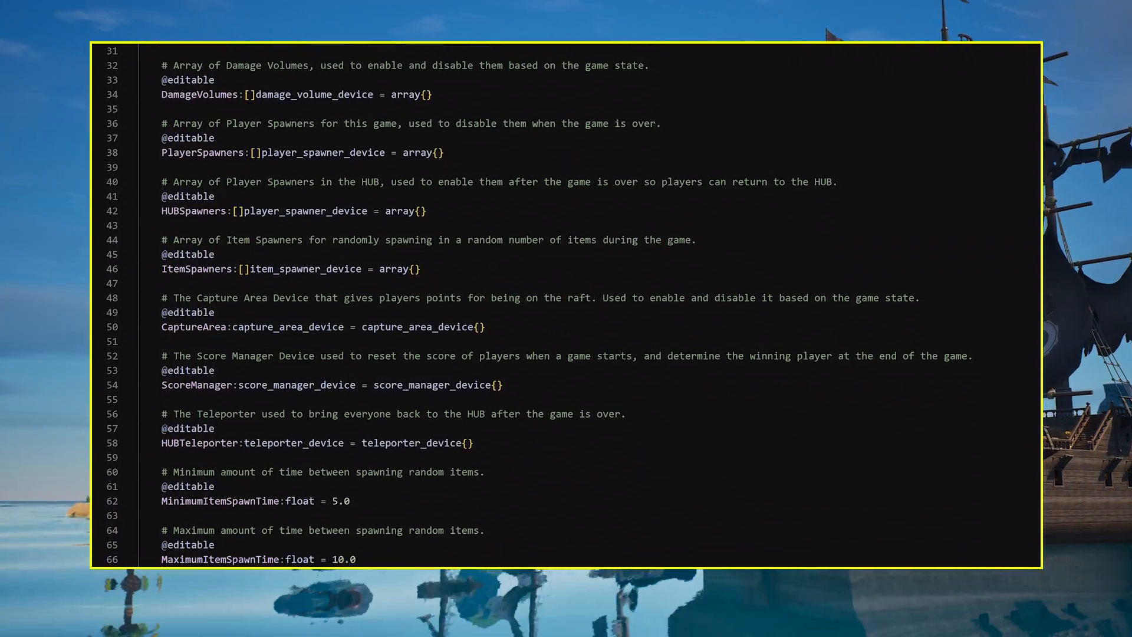
{"action": "scroll", "scroll_direction": "down", "scroll_amount": 3}
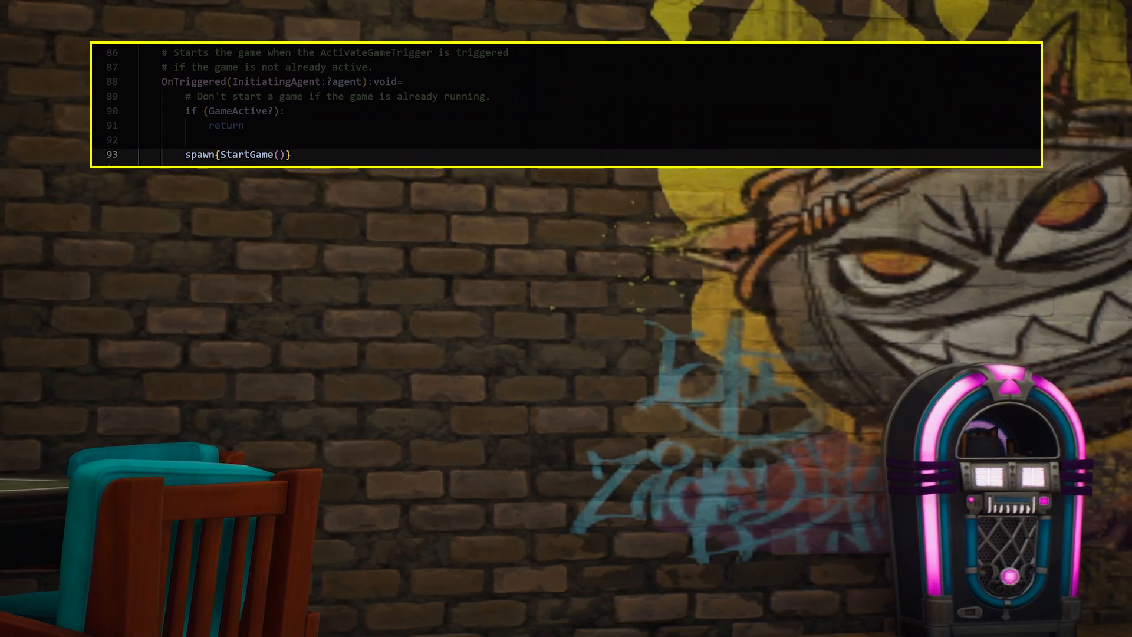
Step: Scroll through the OnTriggered handler and StartGame function with its timer race block
{"action": "scroll", "scroll_direction": "down", "scroll_amount": 3}
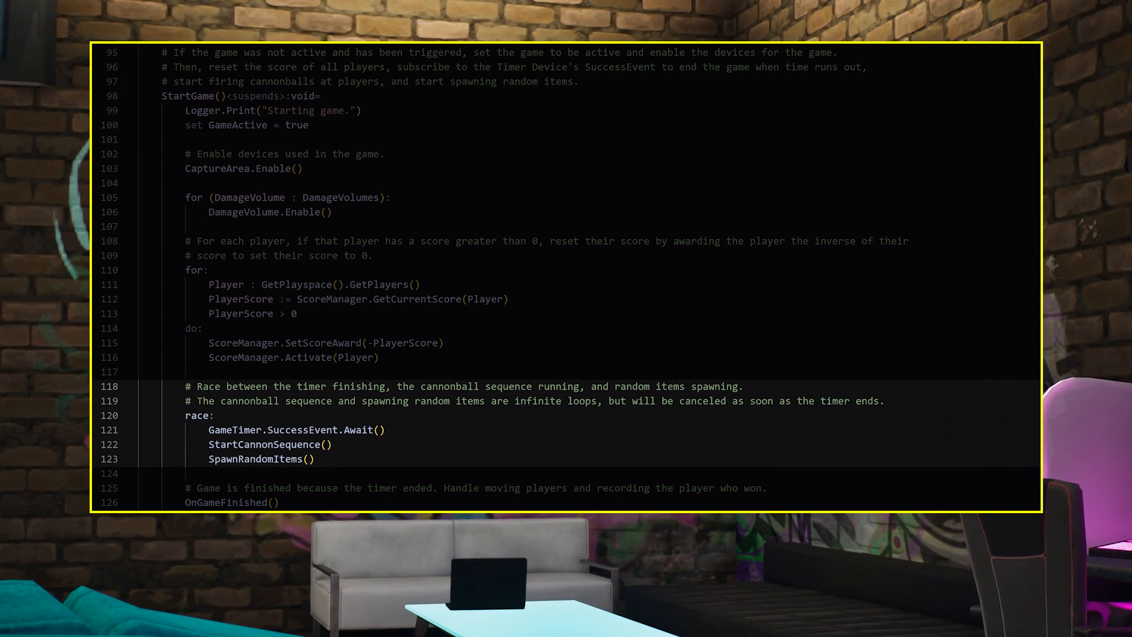
{"action": "scroll", "scroll_direction": "down", "scroll_amount": 3}
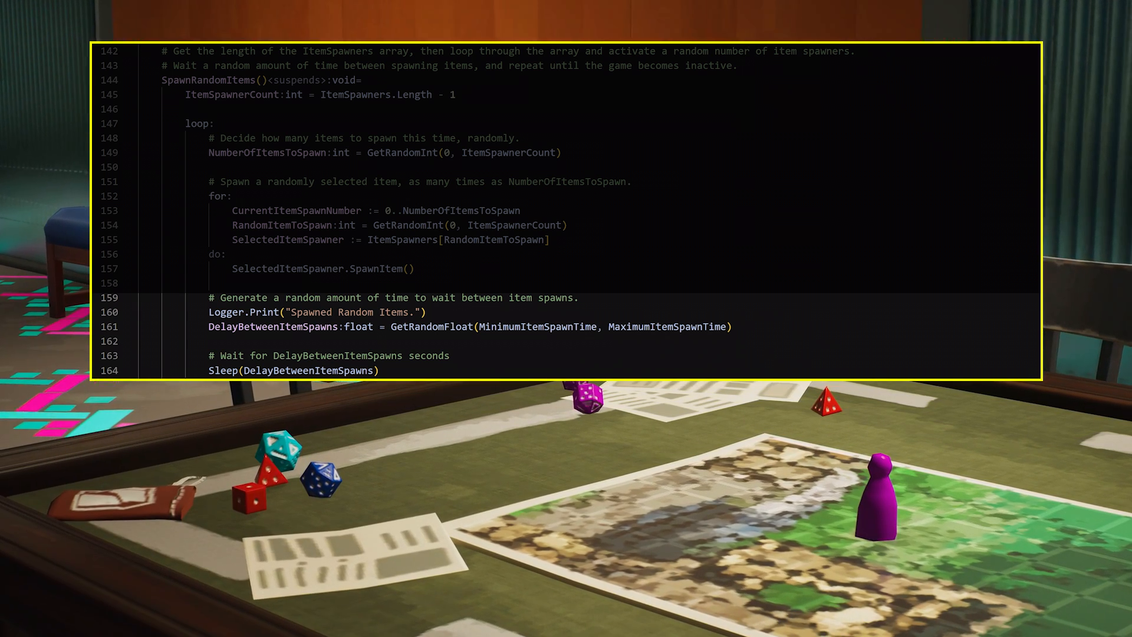
Step: Scroll through the SpawnRandomItems loop and OnGameFinished routine that returns players to HUB
{"action": "scroll", "scroll_direction": "down", "scroll_amount": 3}
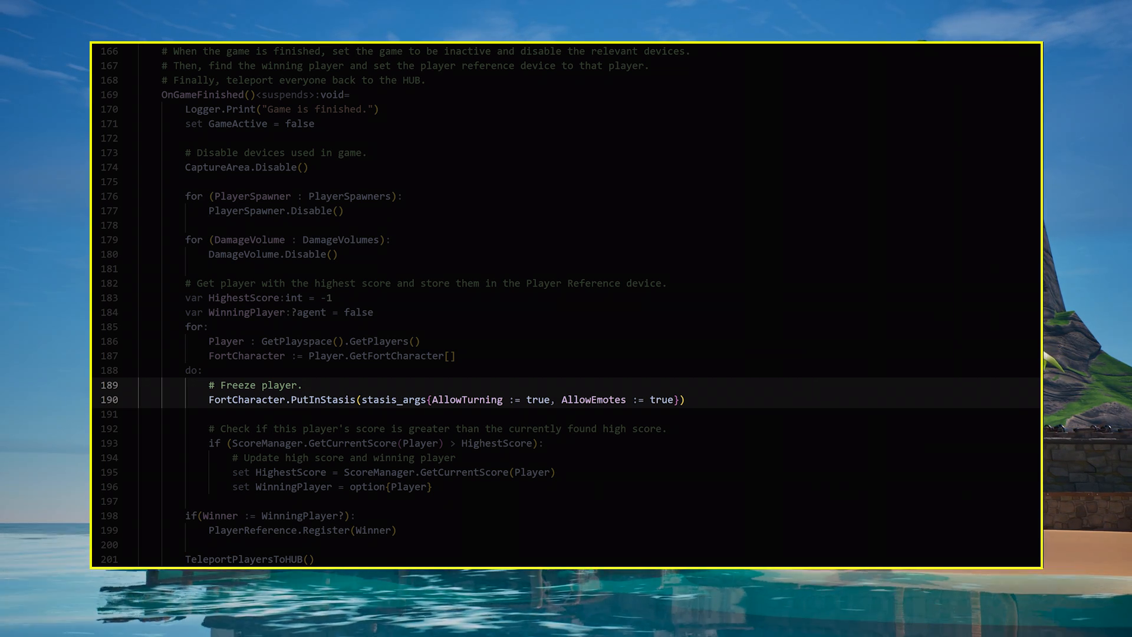
{"action": "scroll", "scroll_direction": "down", "scroll_amount": 3}
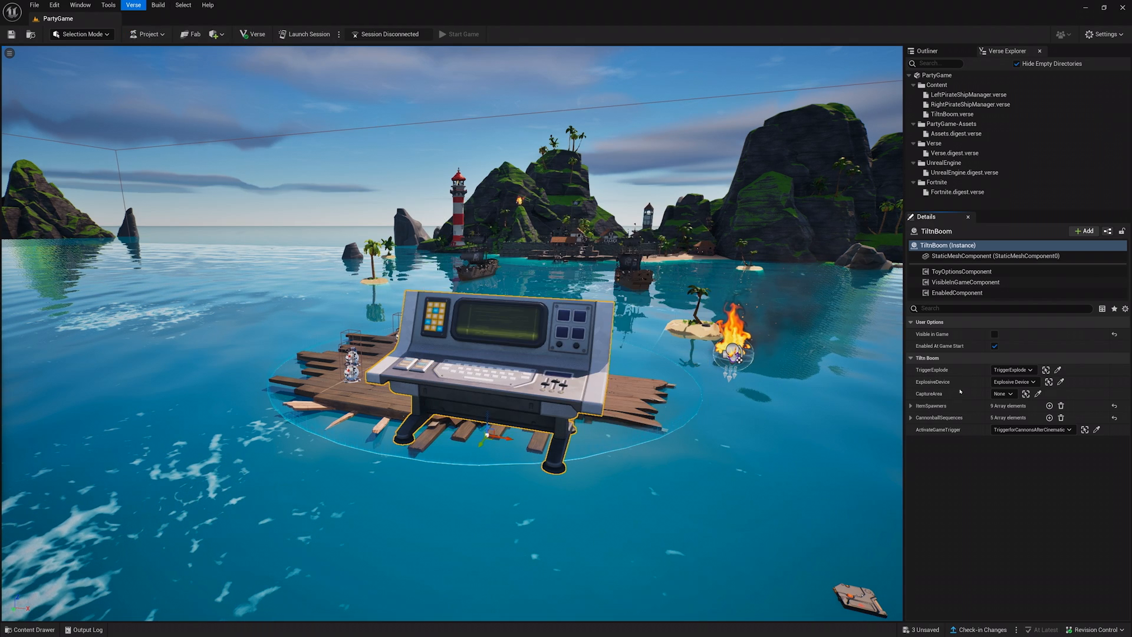
Step: Set TiltnBoom's CaptureArea to Capture Area and expand the ItemSpawners array
{"action": "left_click", "coordinate": [1003, 393]}
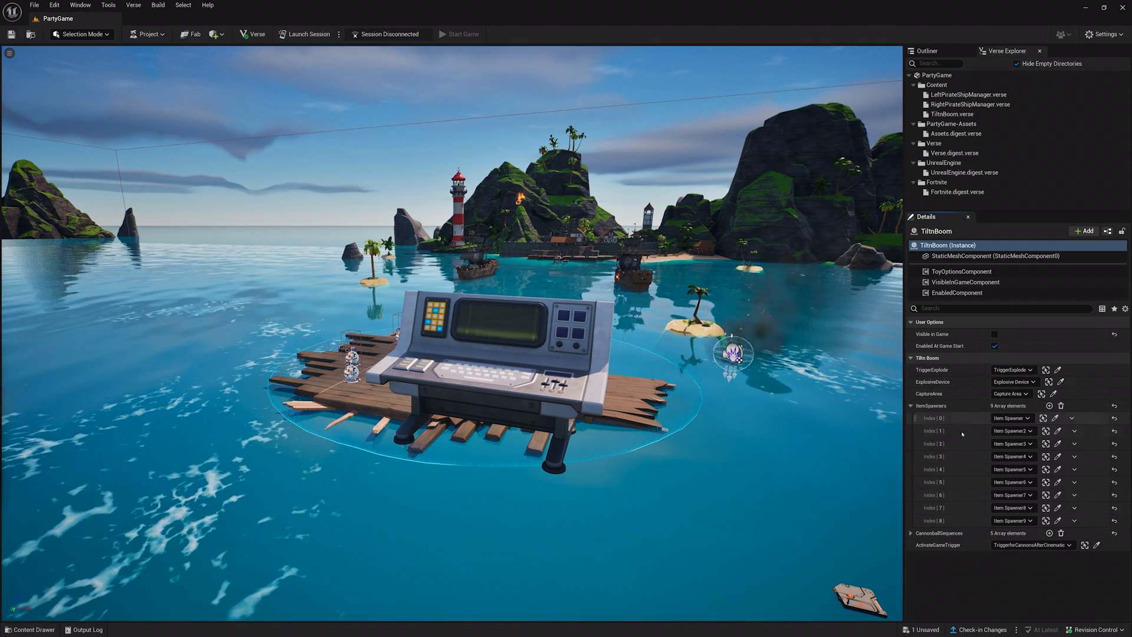
{"action": "left_click", "coordinate": [912, 405]}
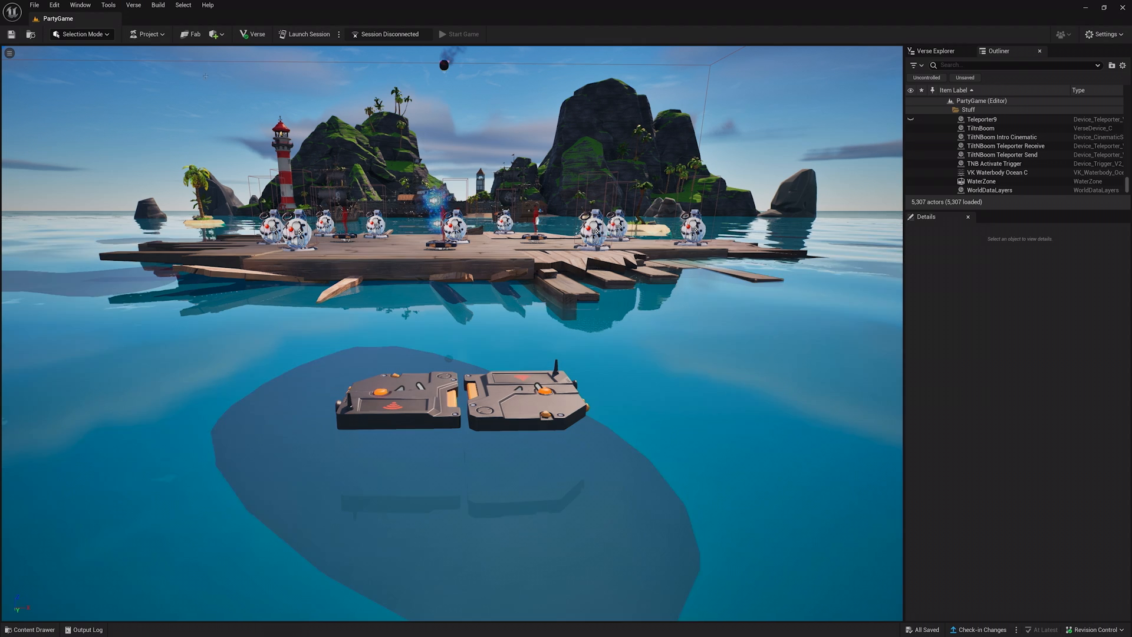
Step: Select the TNBEndGame Trigger and set it as TiltnBoom's EndGameTrigger
{"action": "left_click", "coordinate": [994, 164]}
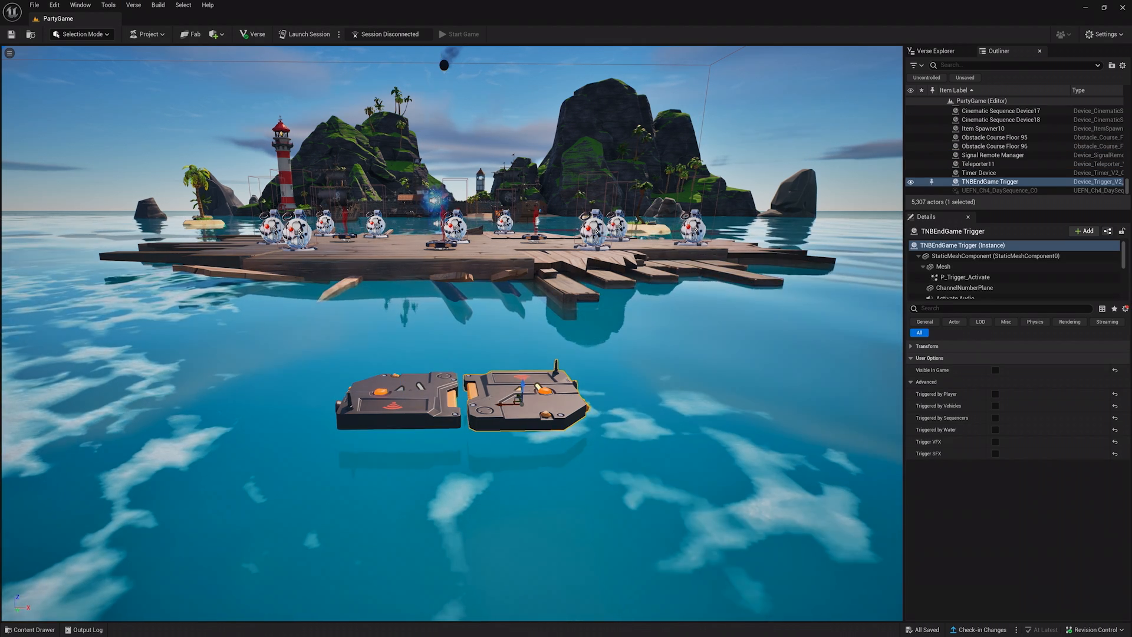
{"action": "left_click", "coordinate": [979, 171]}
{"action": "type", "text": "capture area"}
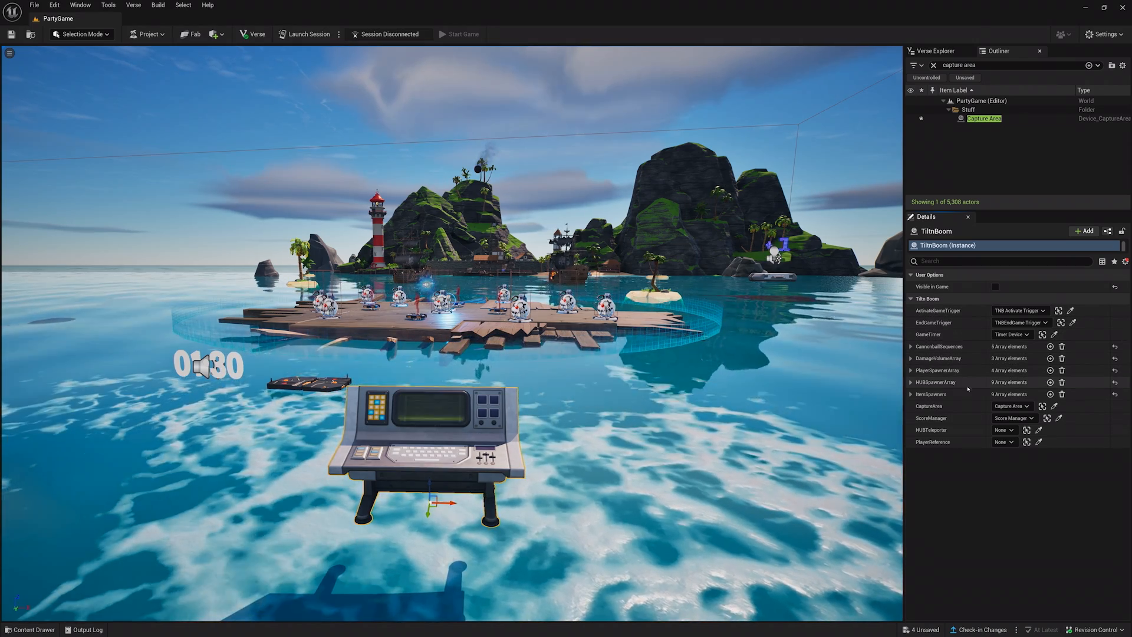
Step: Expand TiltnBoom's CannonballSequences array to show its five sequence devices
{"action": "left_click", "coordinate": [912, 382]}
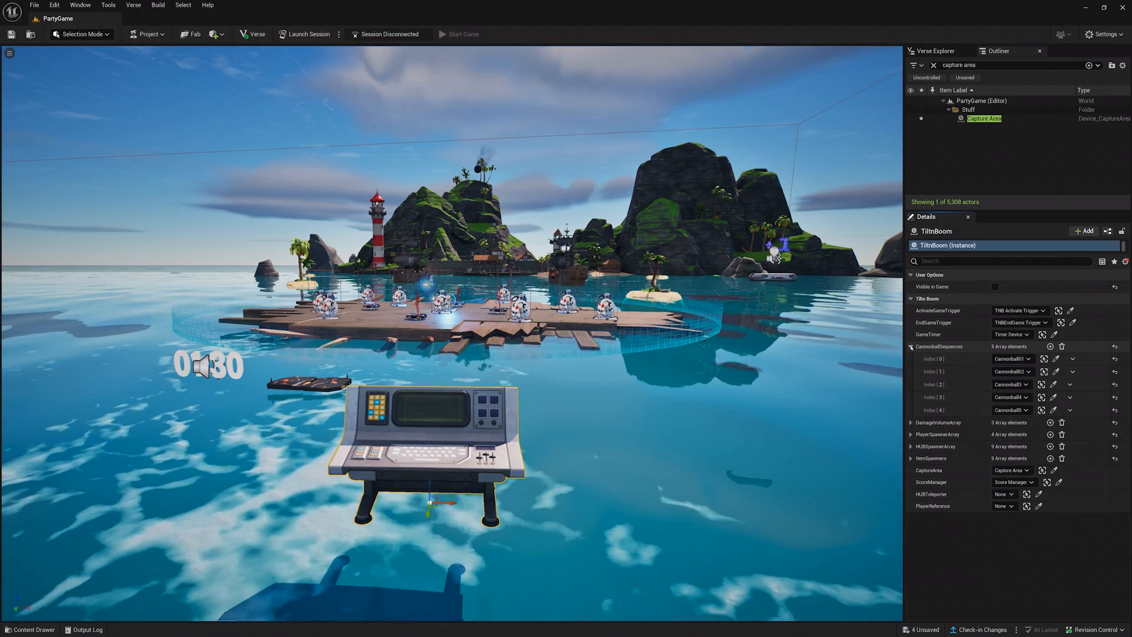
{"action": "left_click", "coordinate": [910, 346]}
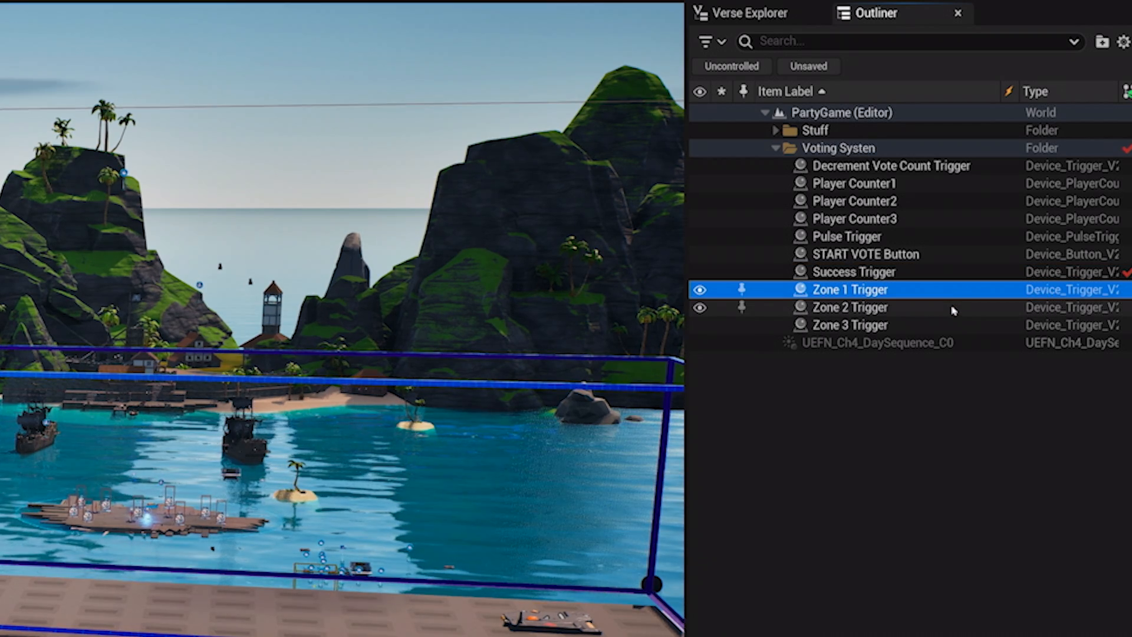
Step: Inspect Zone 3 Trigger, Player Counter2 and 3, Decrement Vote Count Trigger, and Pulse Trigger
{"action": "left_click", "coordinate": [850, 324]}
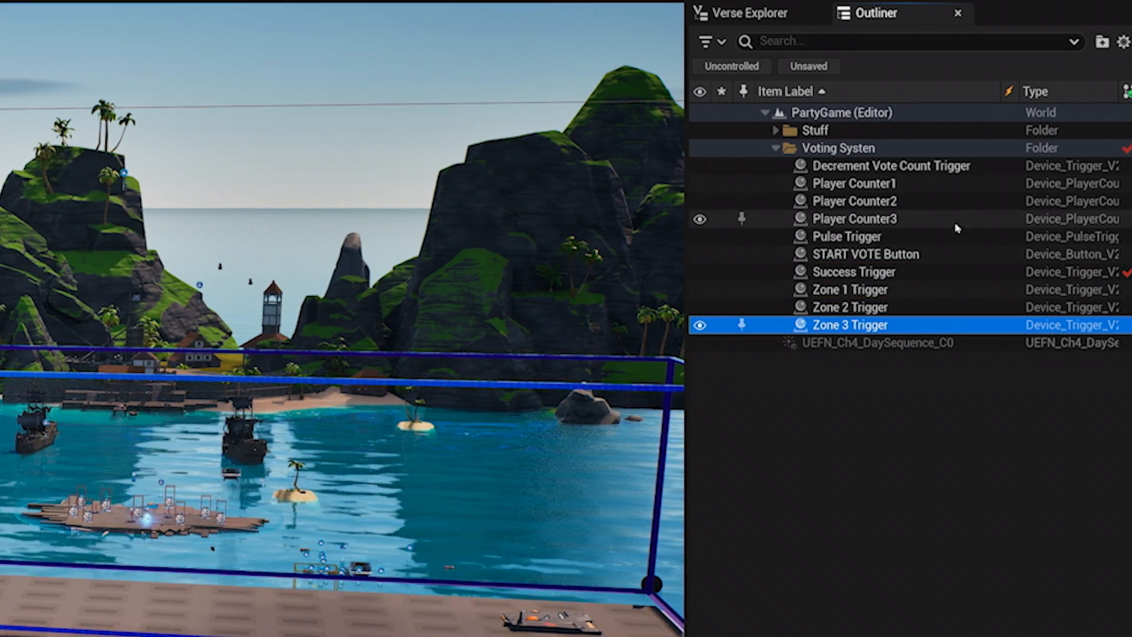
{"action": "left_click", "coordinate": [856, 200]}
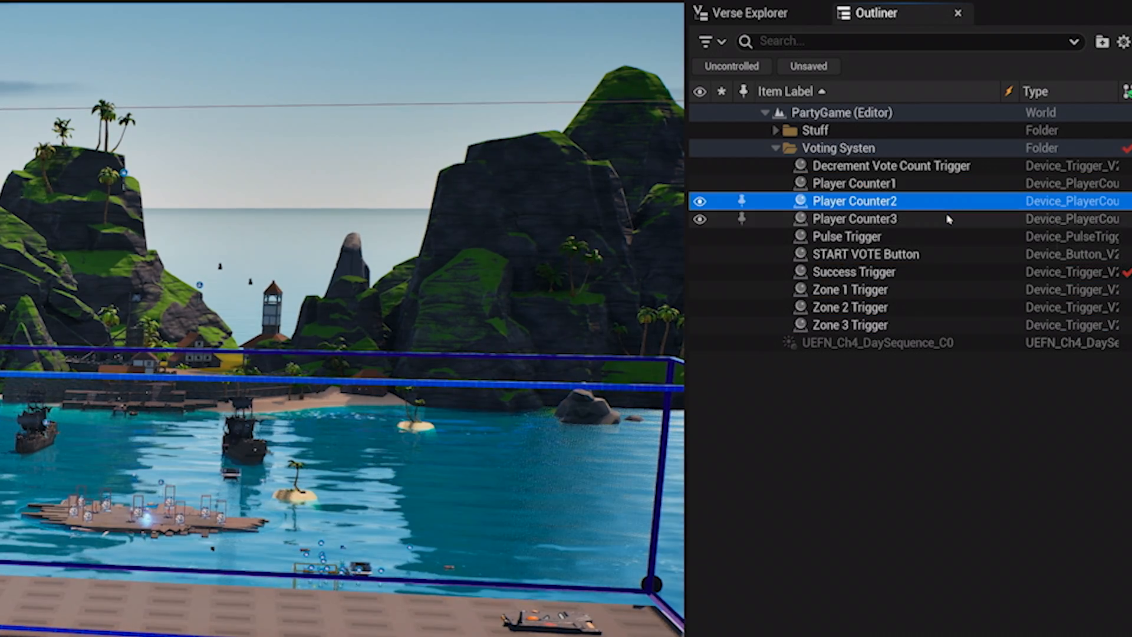
{"action": "left_click", "coordinate": [855, 218]}
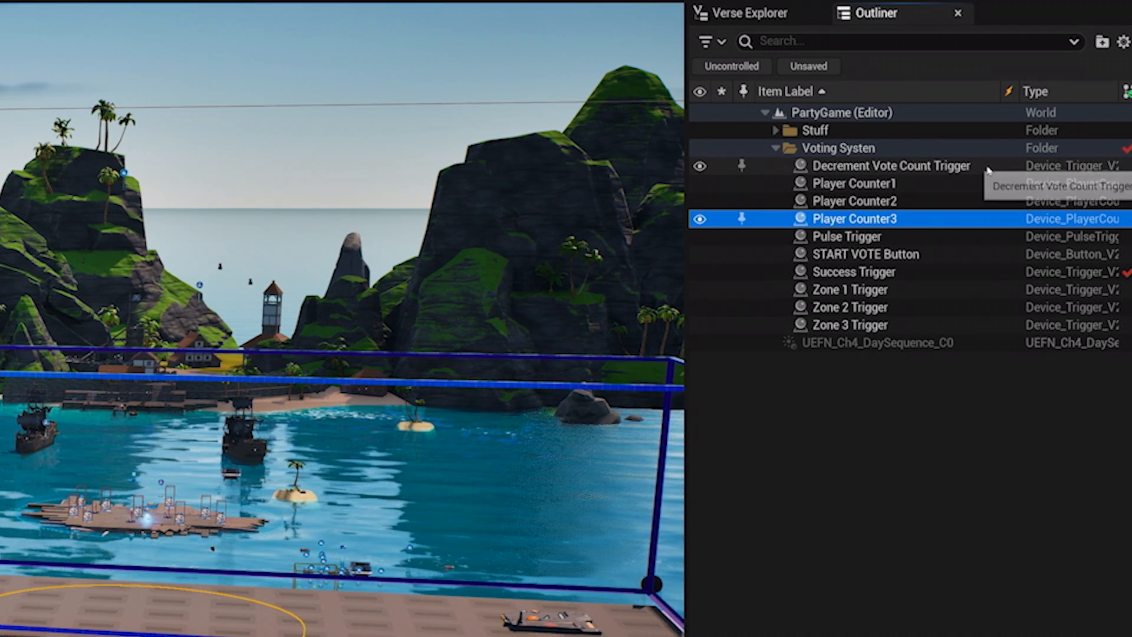
{"action": "left_click", "coordinate": [891, 165]}
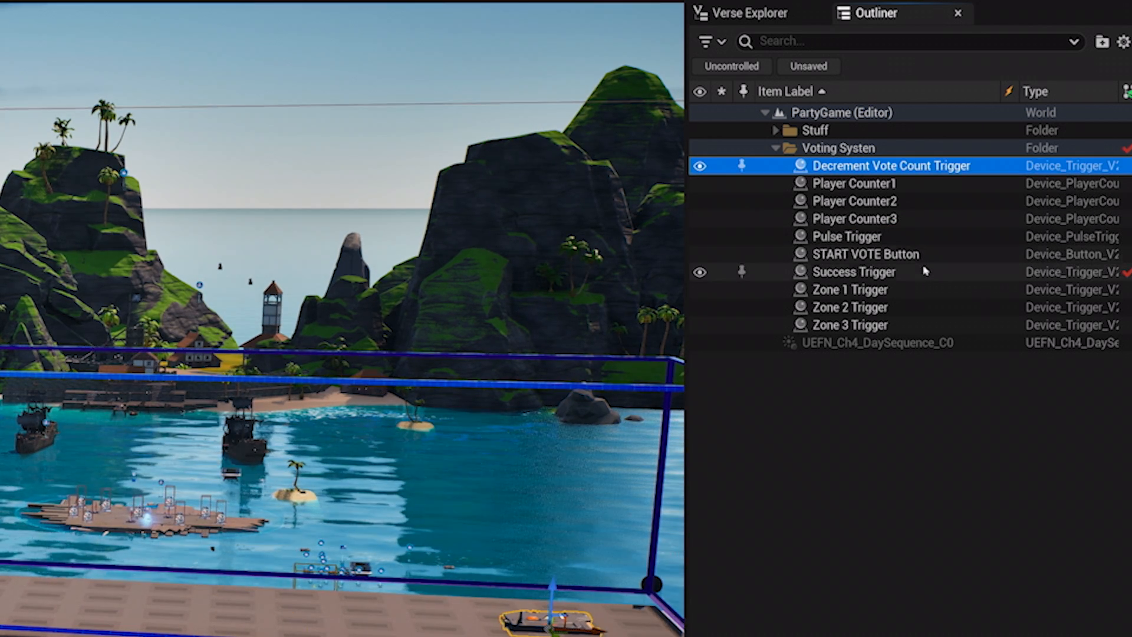
{"action": "left_click", "coordinate": [854, 272]}
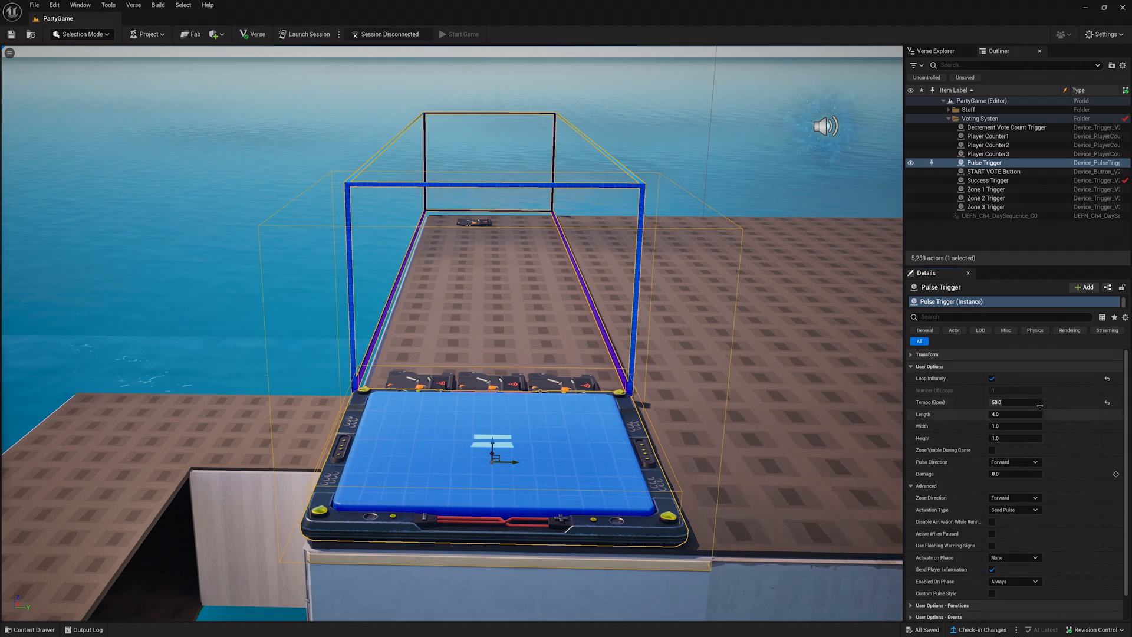
{"action": "mouse_move", "coordinate": [992, 378]}
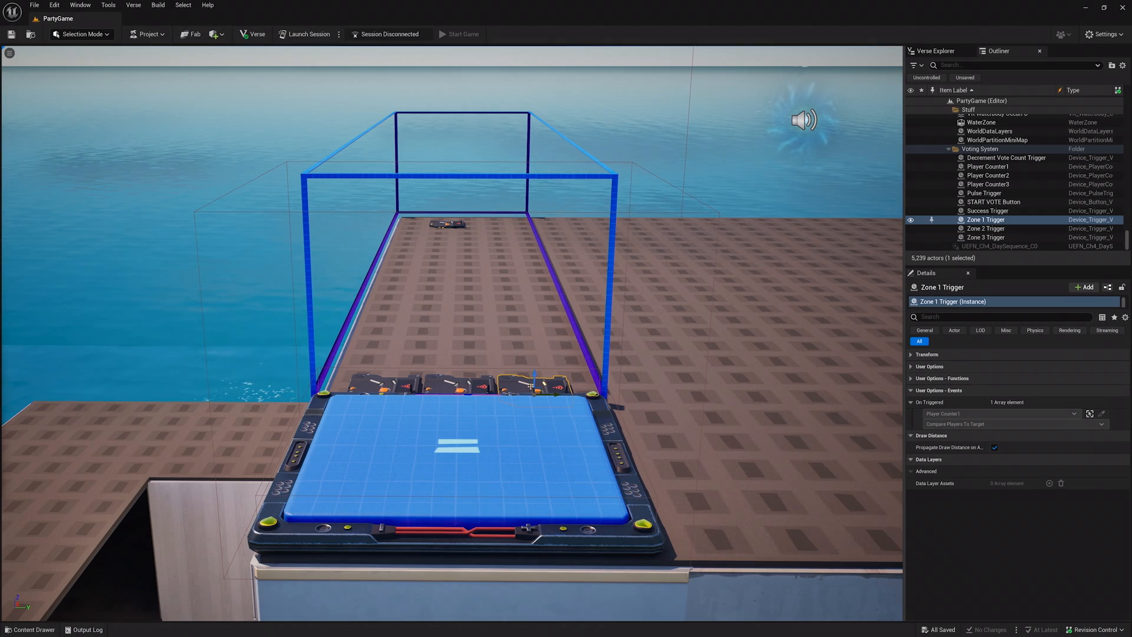
Step: Bind Player Counter1's Compare Players To Target to the zone trigger's On Triggered event
{"action": "left_click", "coordinate": [987, 228]}
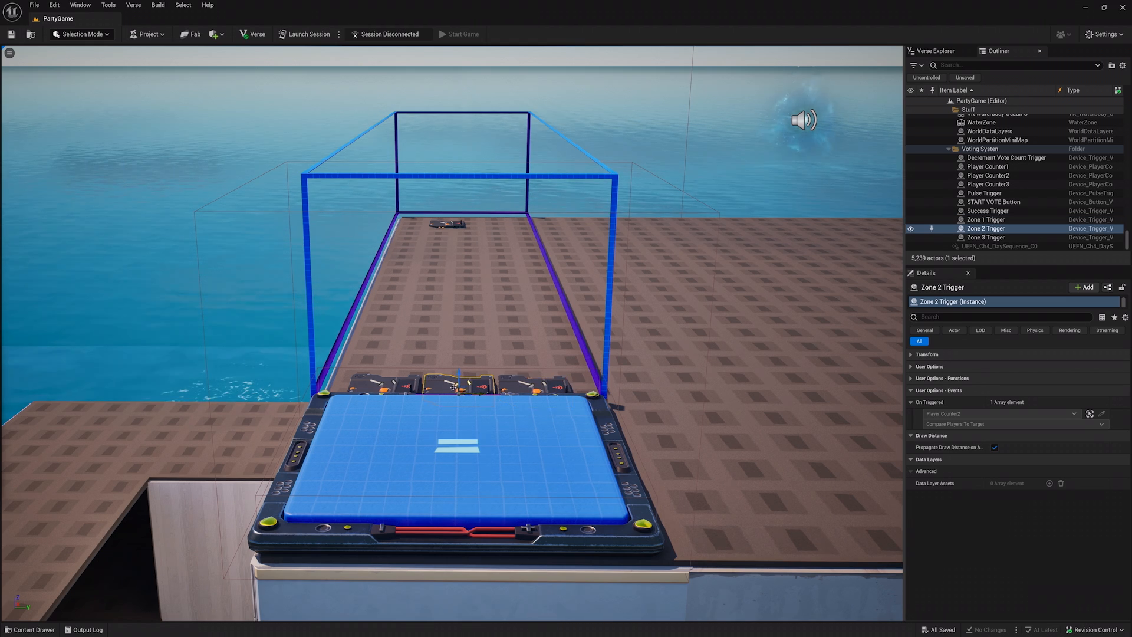
{"action": "left_click", "coordinate": [987, 237]}
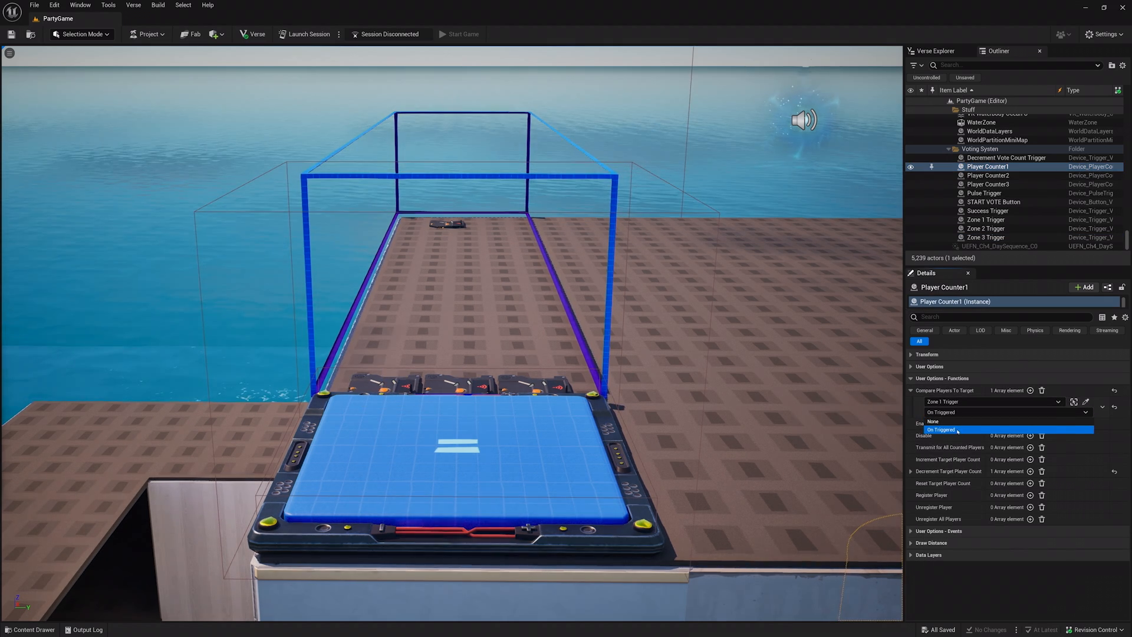
{"action": "left_click", "coordinate": [988, 184]}
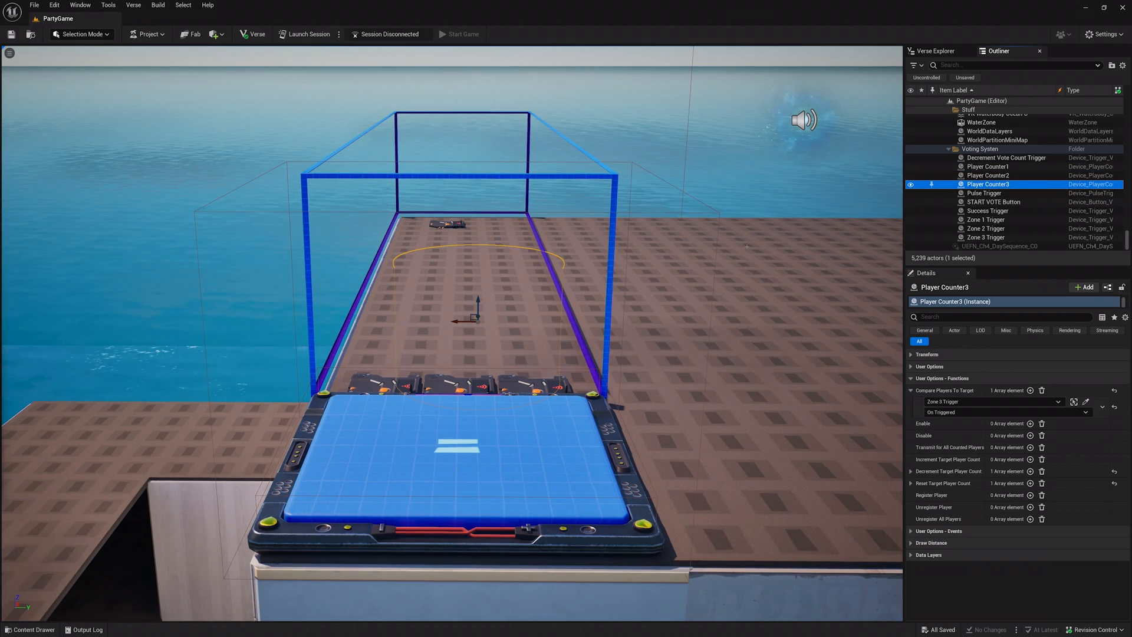
{"action": "left_click", "coordinate": [1006, 157]}
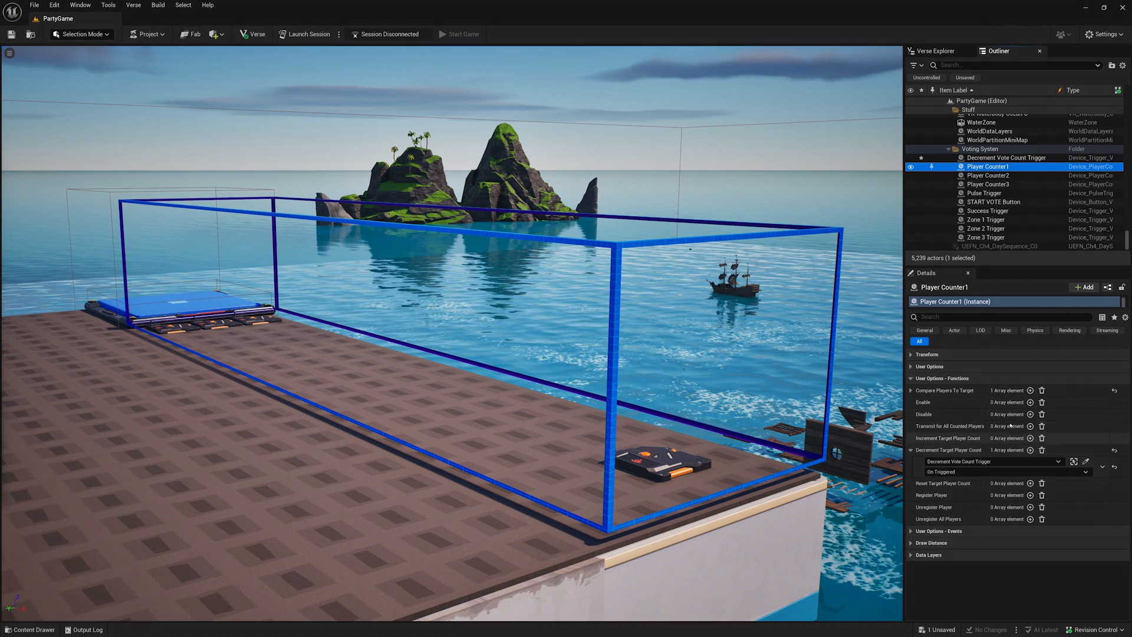
{"action": "left_click", "coordinate": [989, 184]}
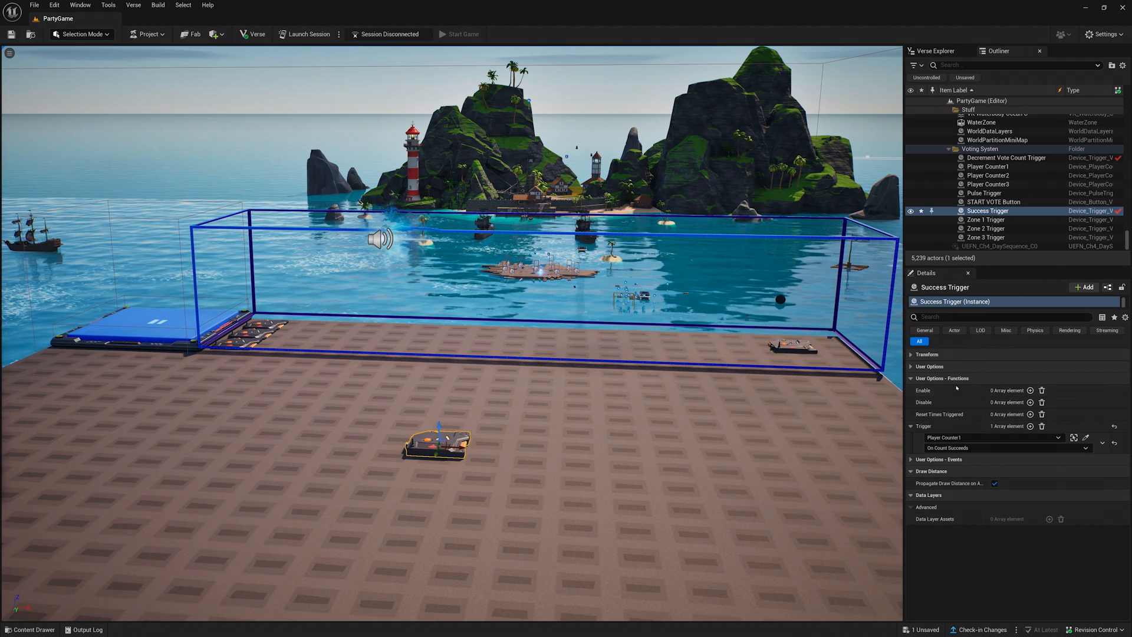
Step: Set Success Trigger's Trigger function to Player Counter1's On Count Succeeds
{"action": "left_click", "coordinate": [1000, 448]}
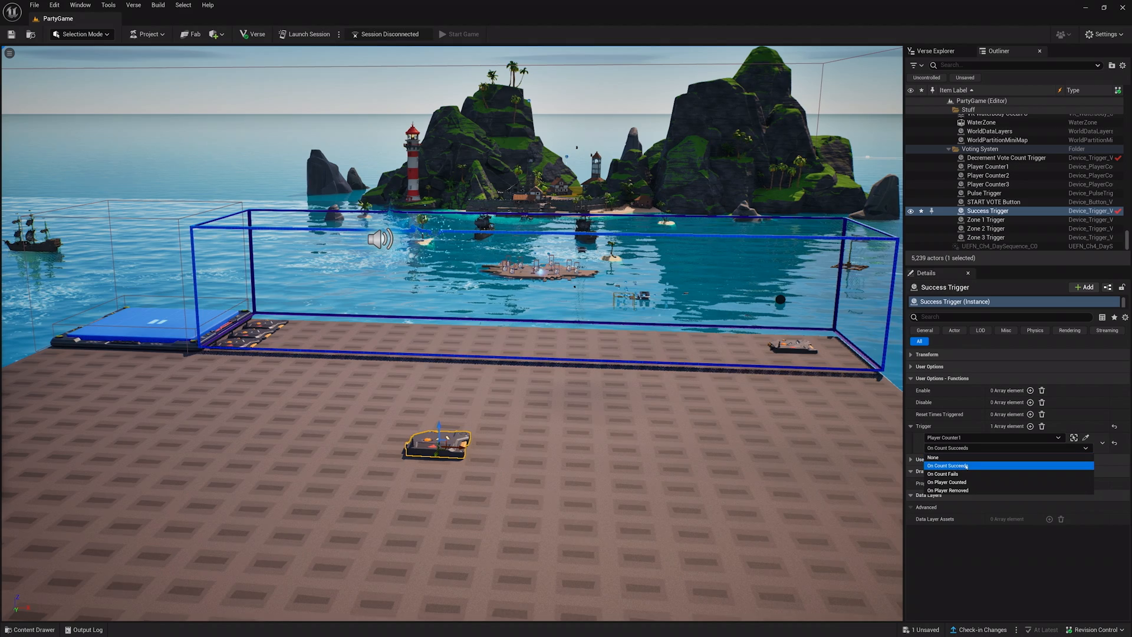
{"action": "left_click", "coordinate": [944, 466]}
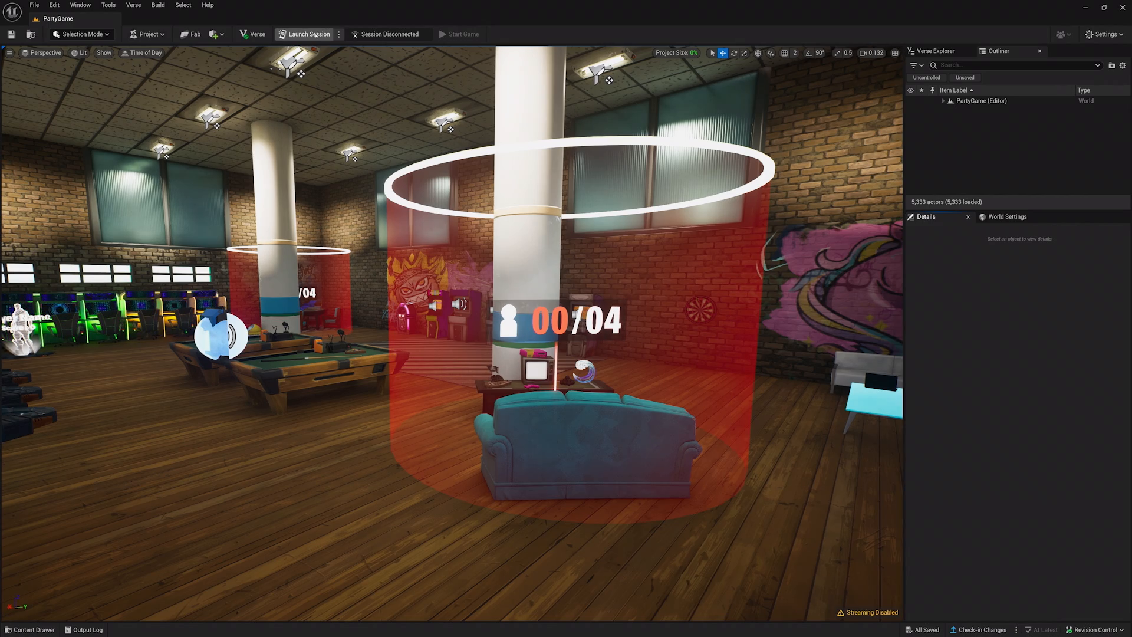
Step: Open World Settings to show World Partition Setup with Enable Streaming still unticked
{"action": "left_click", "coordinate": [308, 34]}
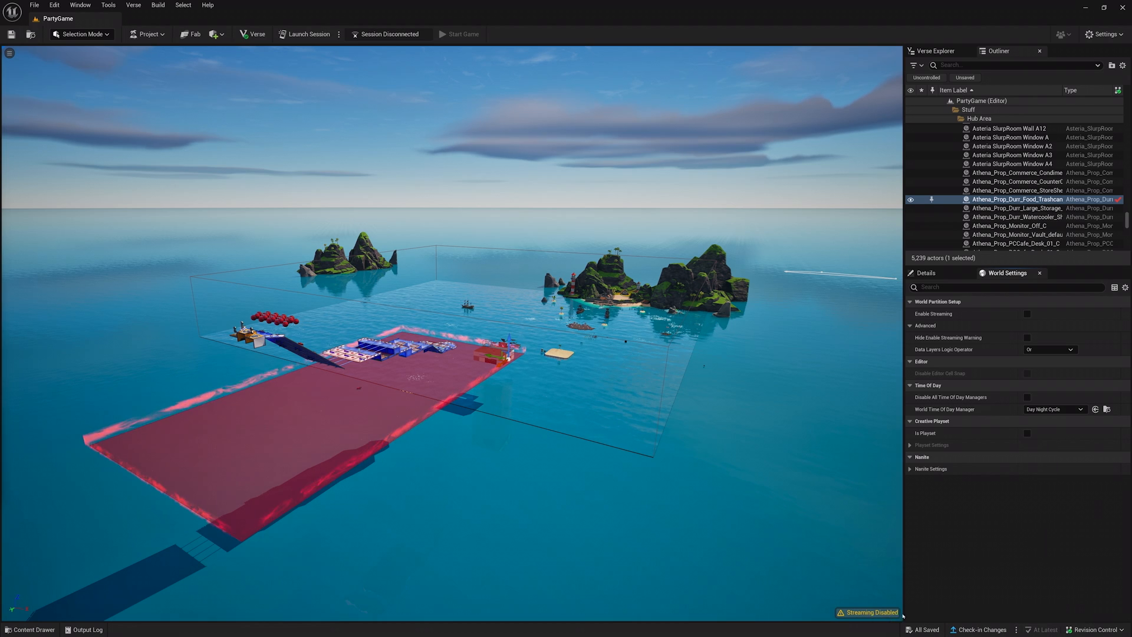
Step: Tick Enable Streaming and Preview Grids to draw streaming grid lines over the island
{"action": "left_click", "coordinate": [79, 5]}
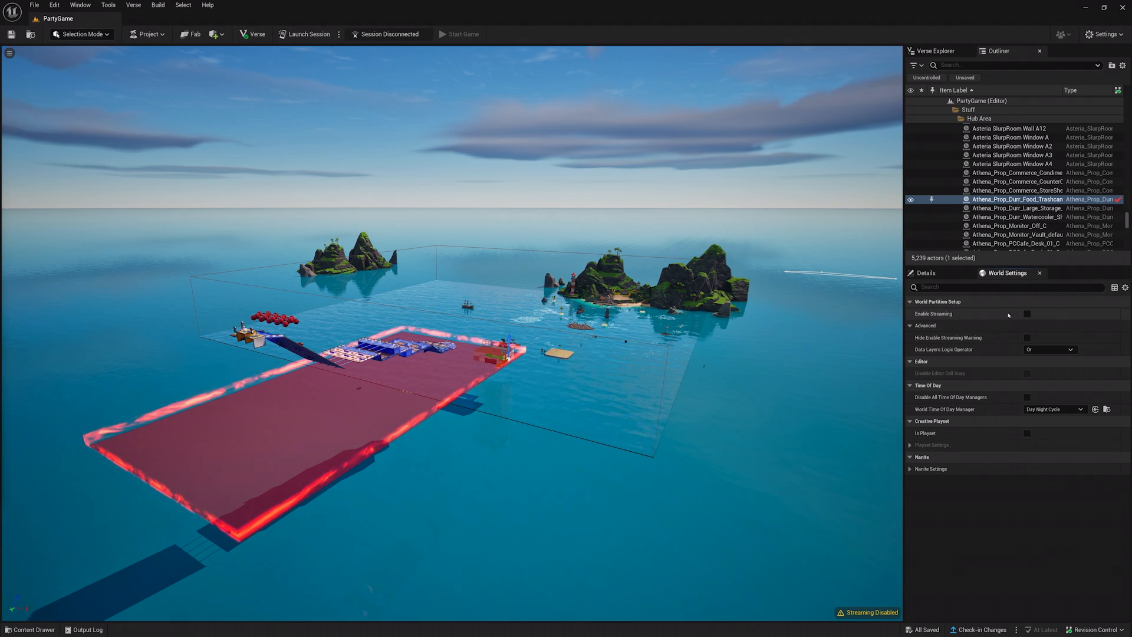
{"action": "left_click", "coordinate": [1027, 313]}
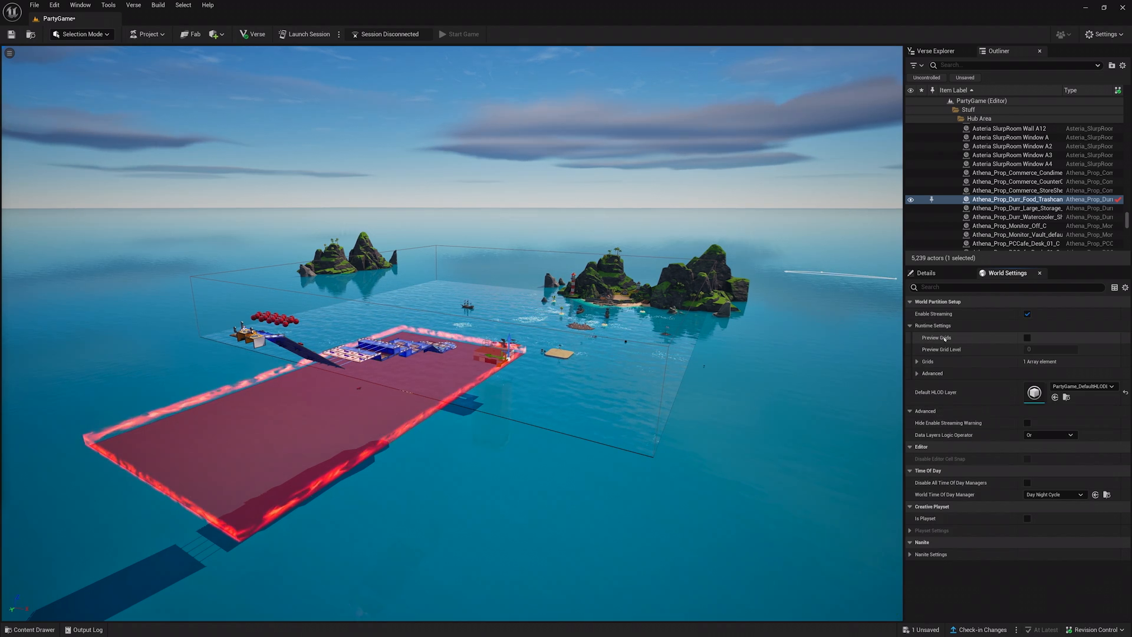
{"action": "left_click", "coordinate": [1026, 338]}
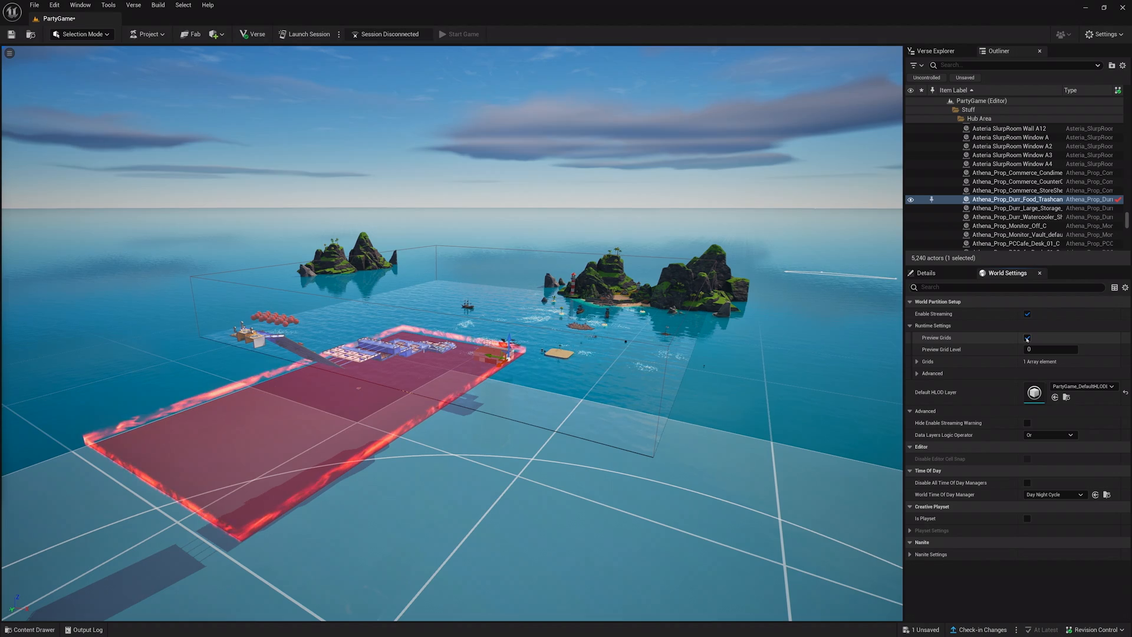